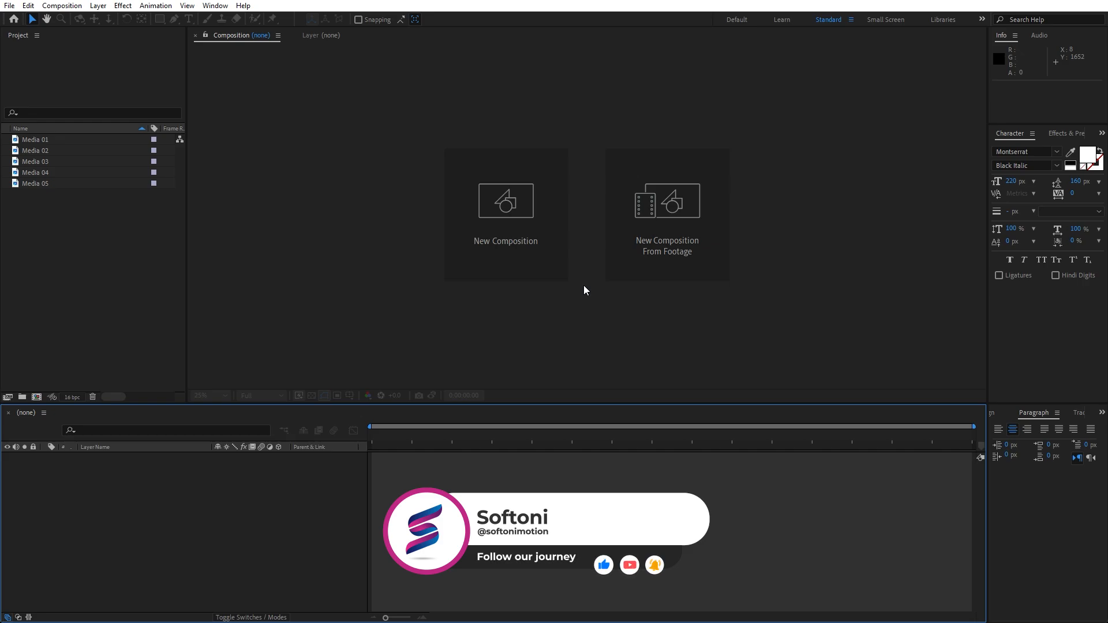
mouse_move(233, 359)
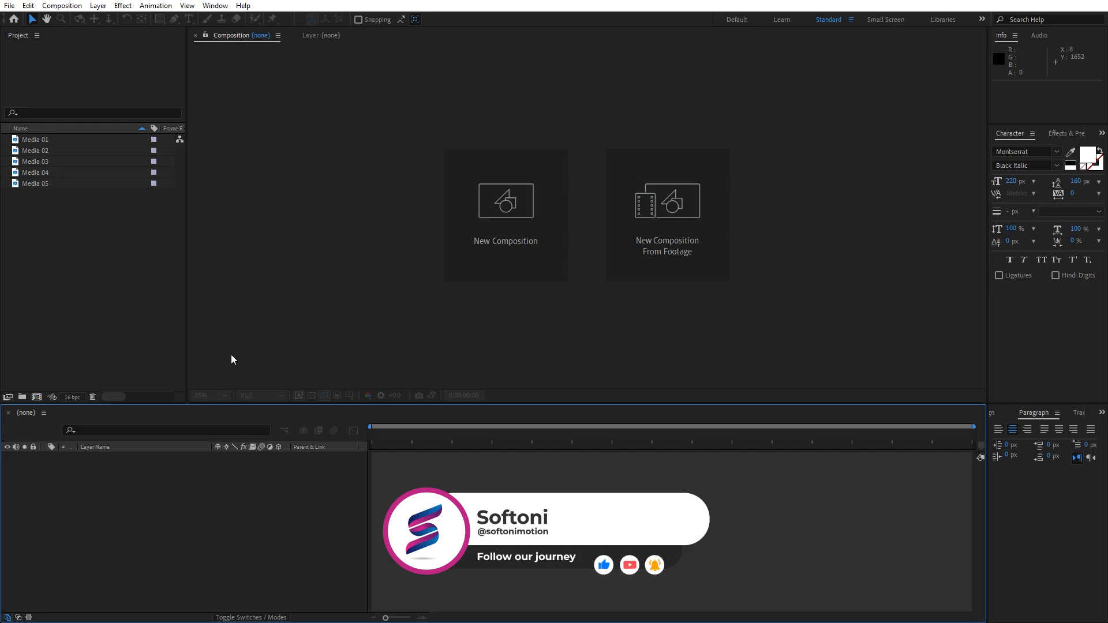
mouse_move(36, 397)
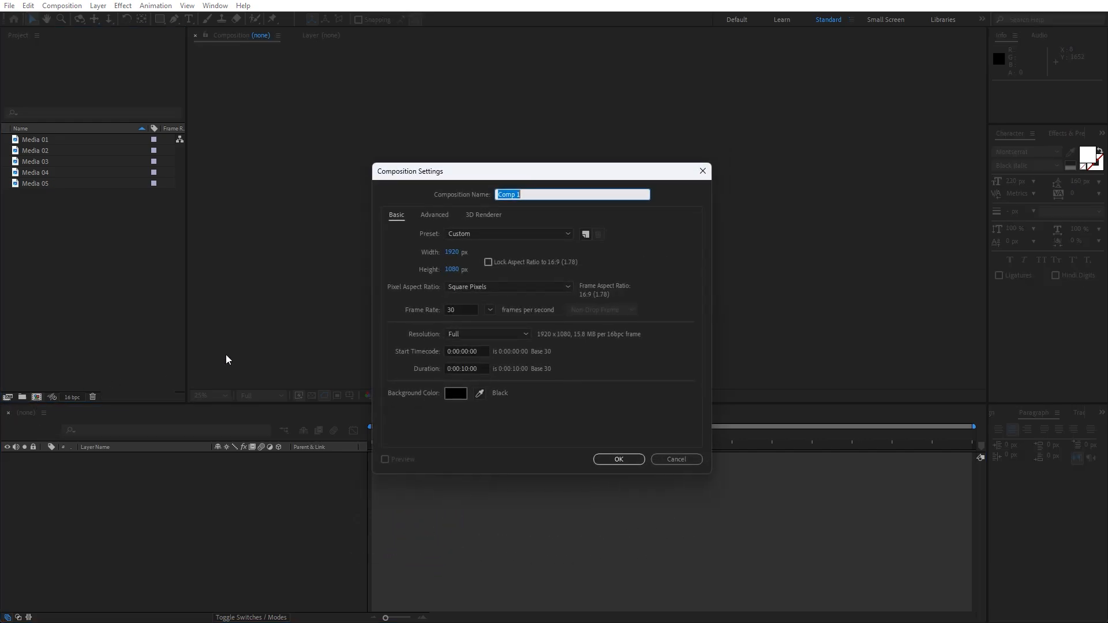
Create the composition Final at 1920x1080, 30 fps, 10 seconds.
type("Final")
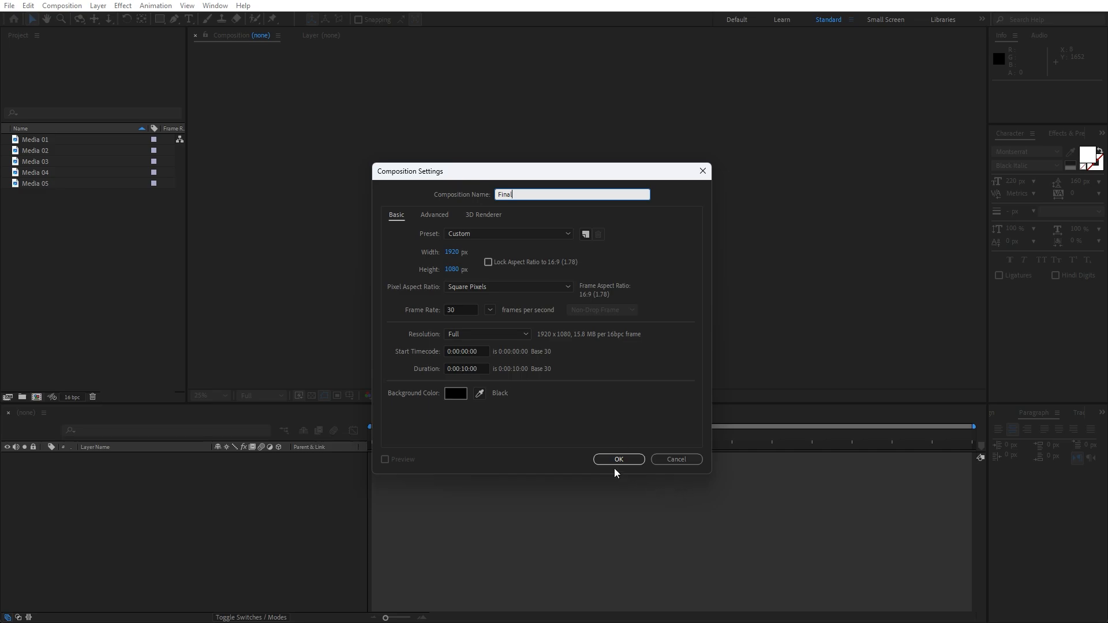
left_click(617, 459)
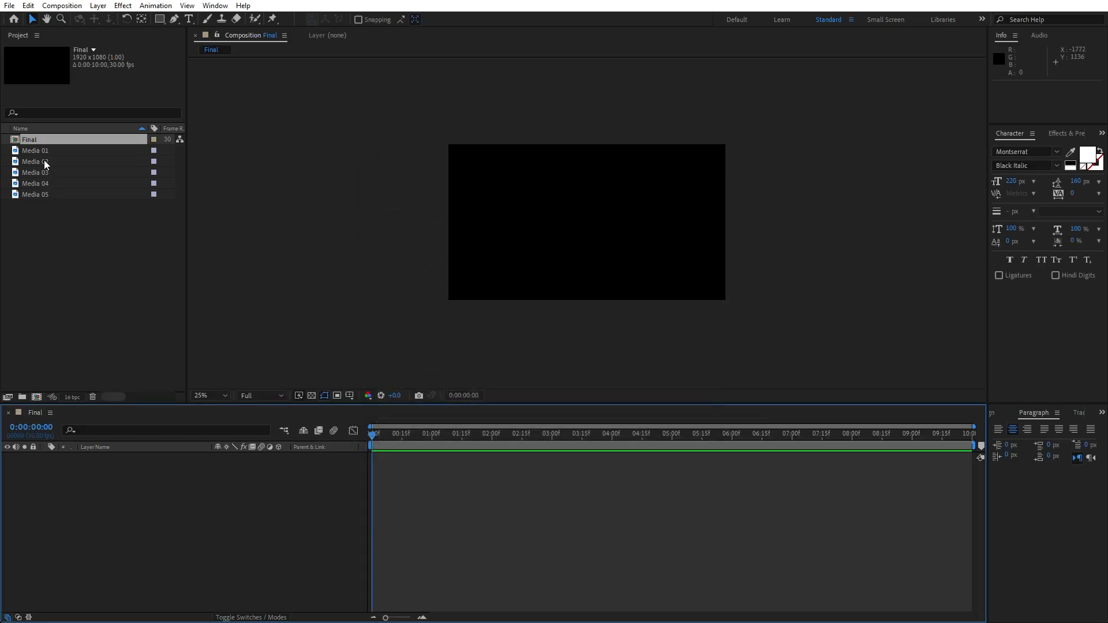
Select Media 01 and Media 02 in the Project panel for the Final timeline.
left_click(36, 151)
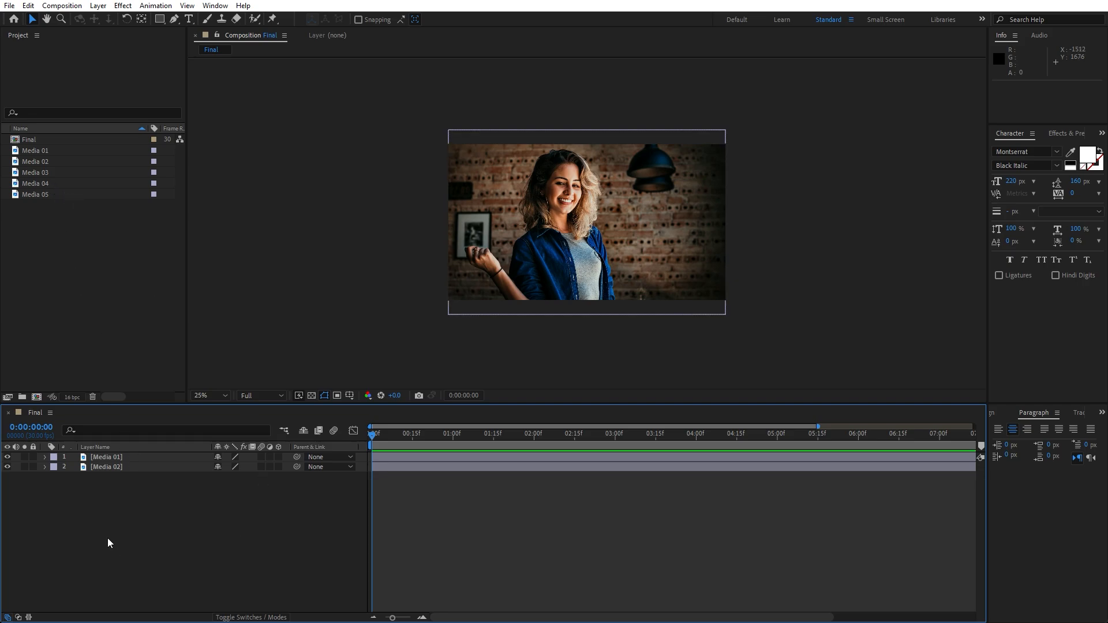
Add a new Null Object layer and rename it Transition.
right_click(109, 543)
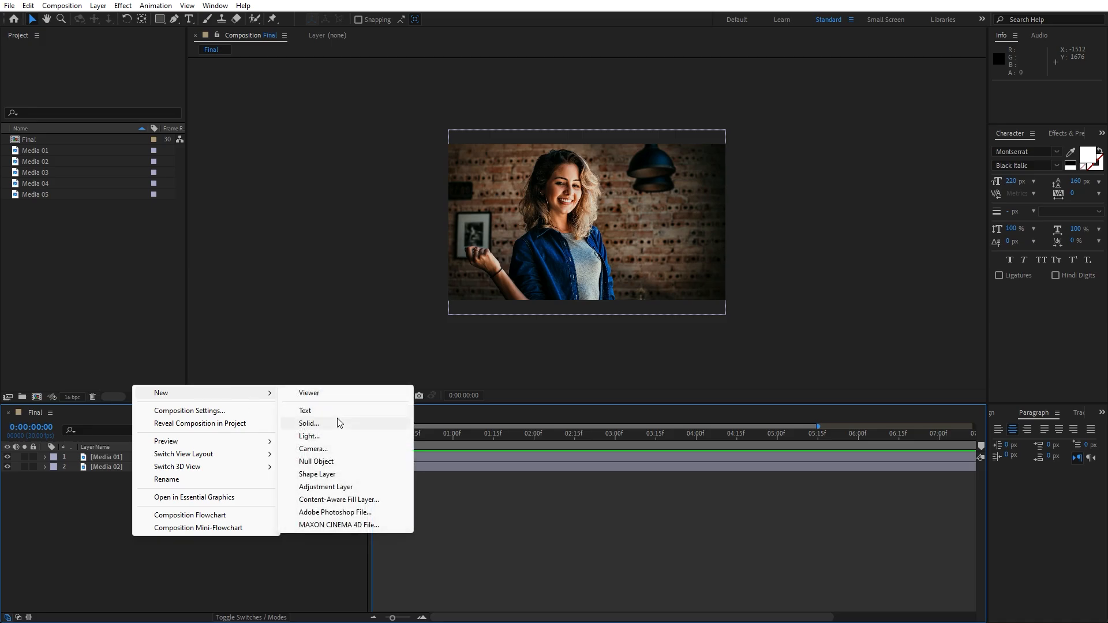
left_click(316, 462)
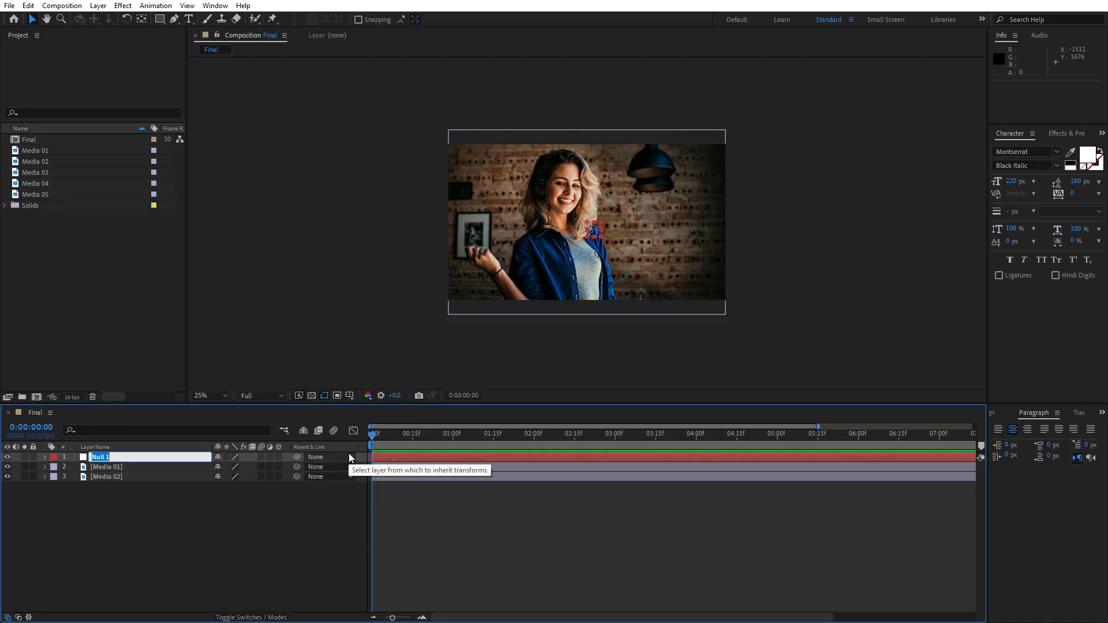
type("Transition")
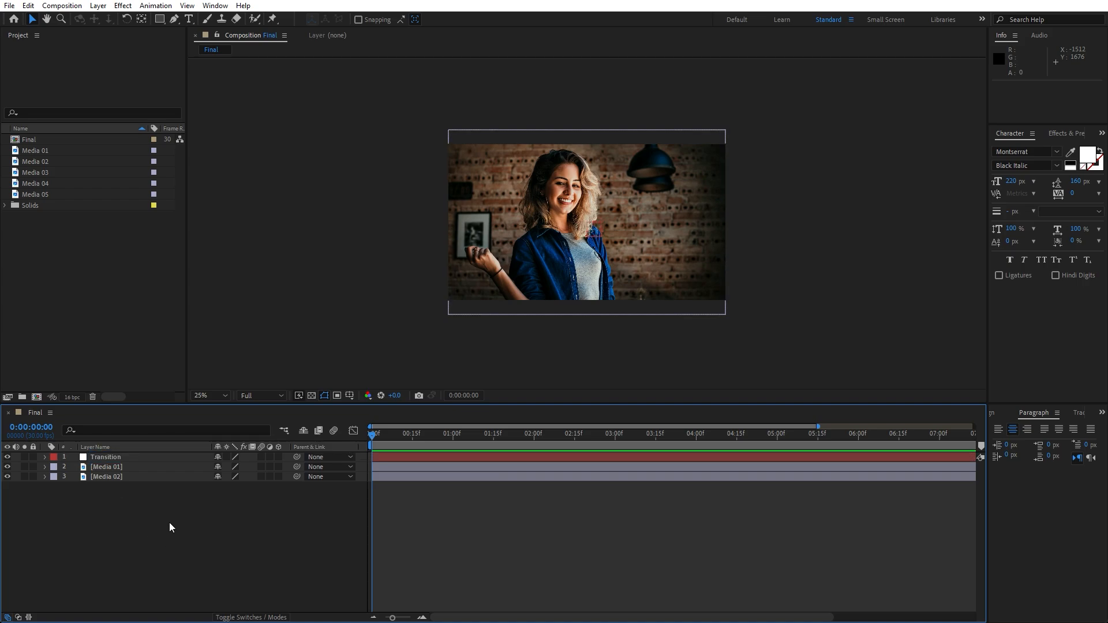
mouse_move(251, 617)
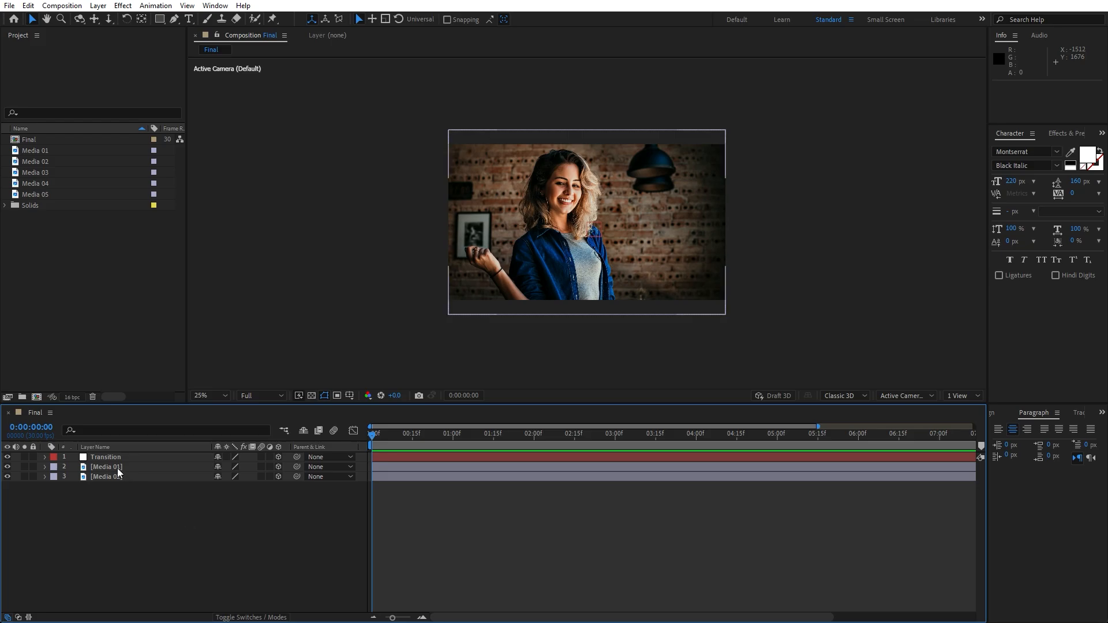
Set Media 01's Parent & Link to 1. Transition and select the Transition null.
left_click(105, 466)
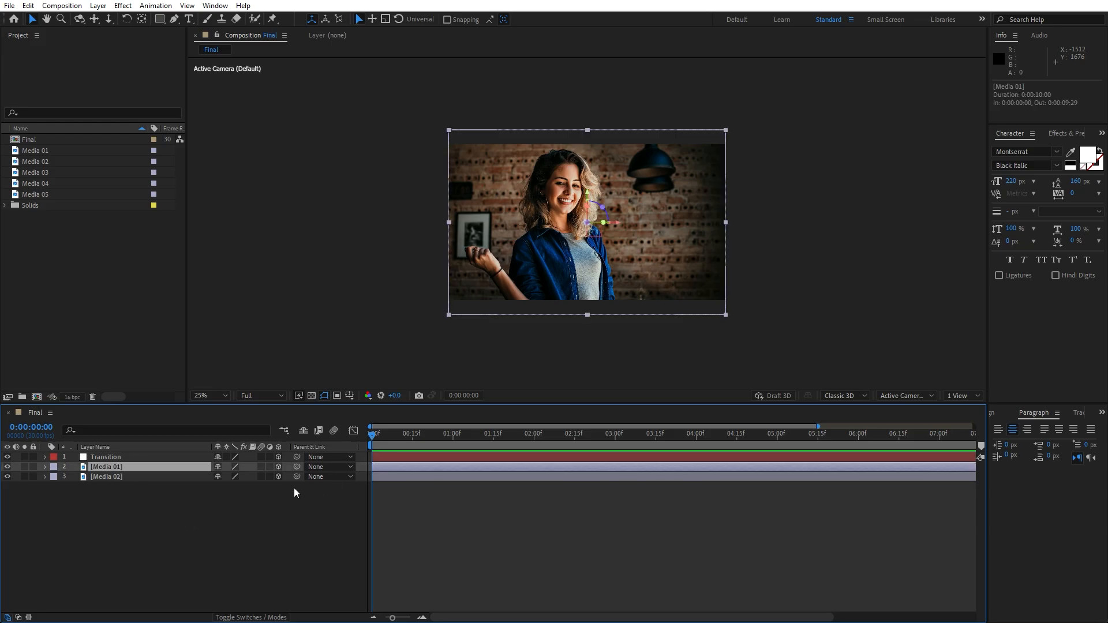
mouse_move(296, 455)
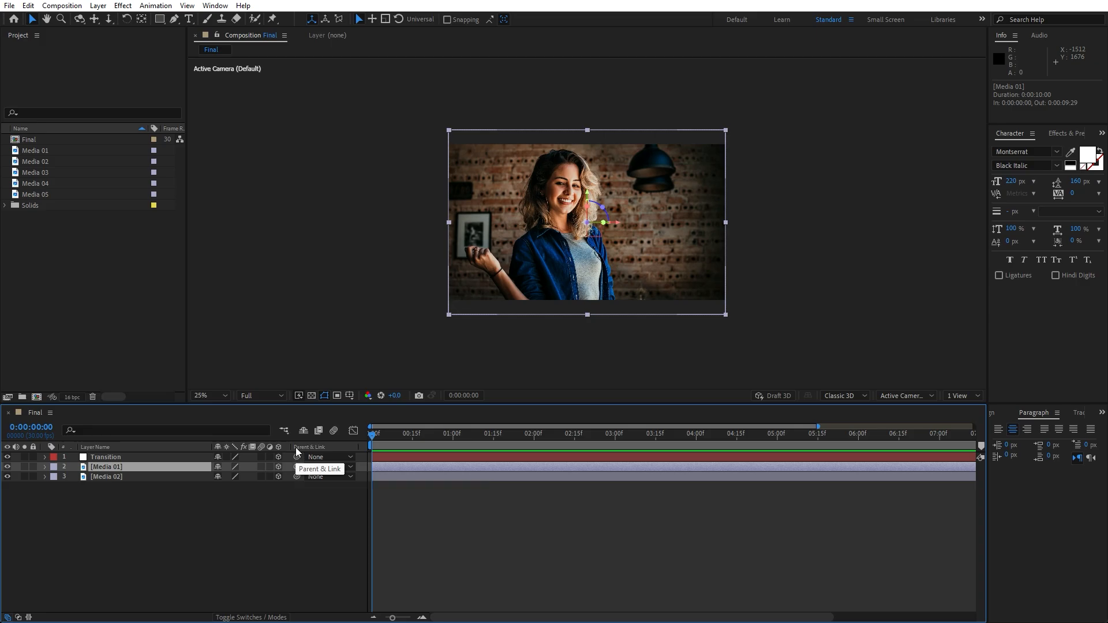
right_click(309, 447)
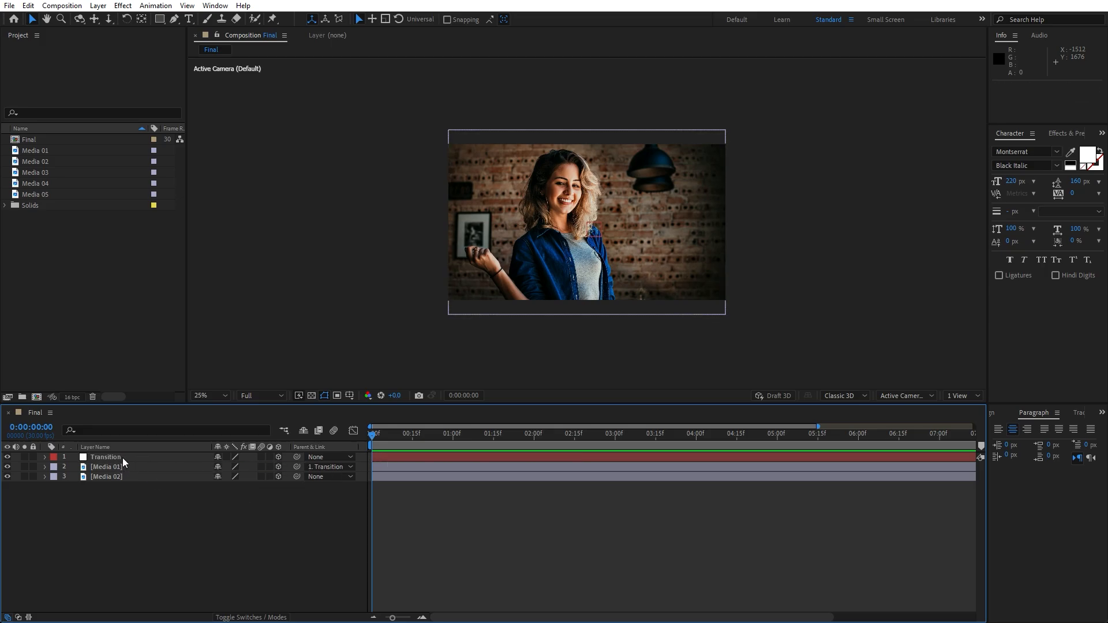
left_click(105, 457)
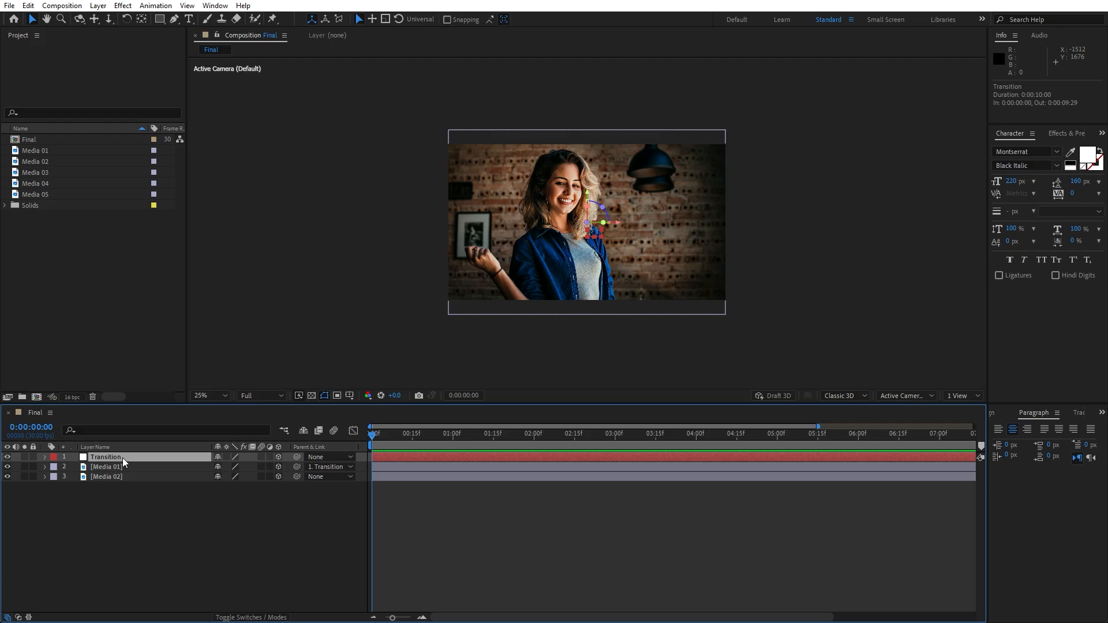
Set X Rotation keyframes on Transition at frame 0 and a later frame.
left_click(44, 457)
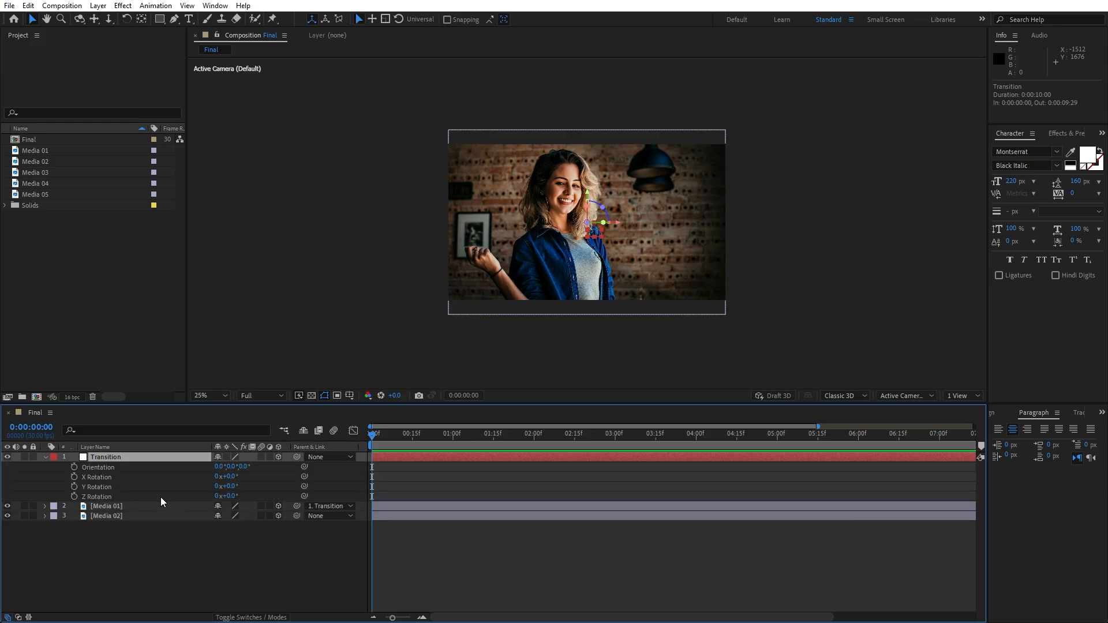
mouse_move(74, 483)
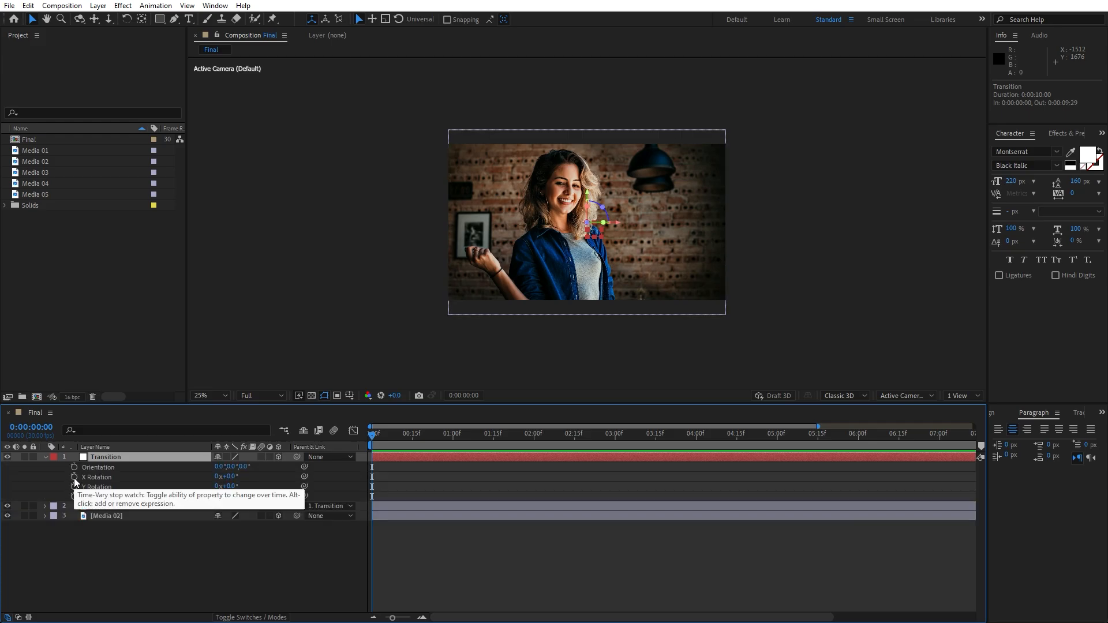
left_click(74, 477)
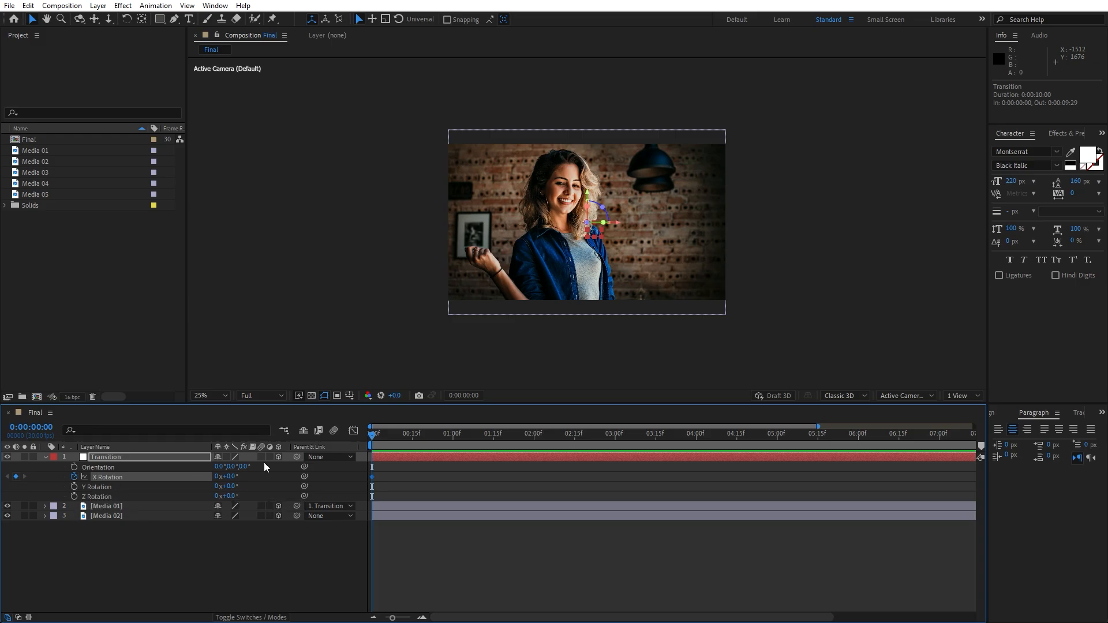
left_click(425, 434)
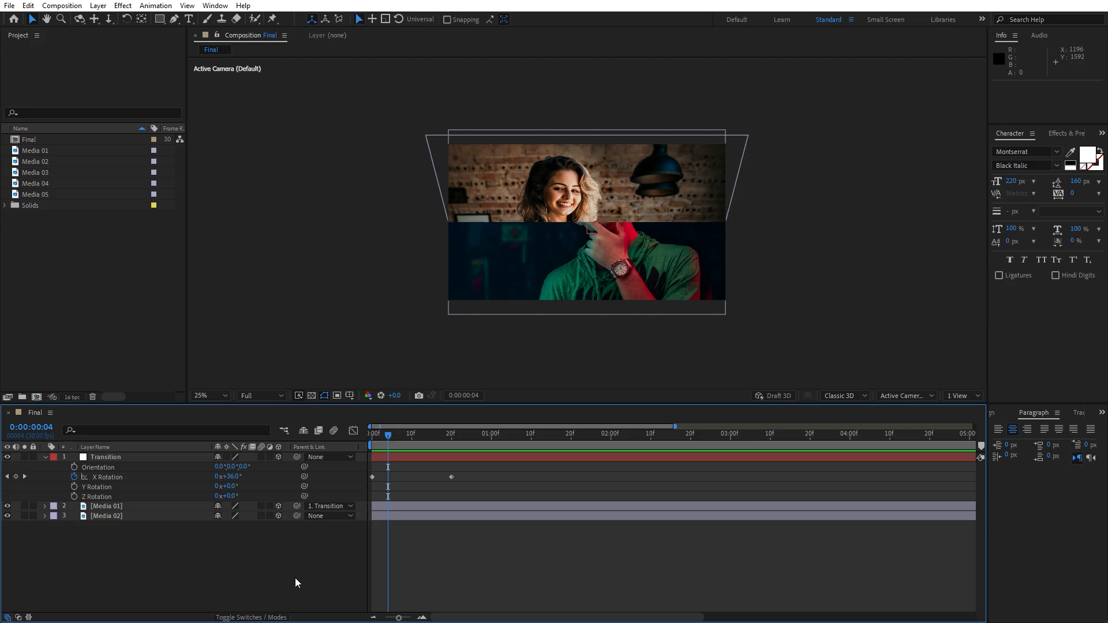
left_click(106, 516)
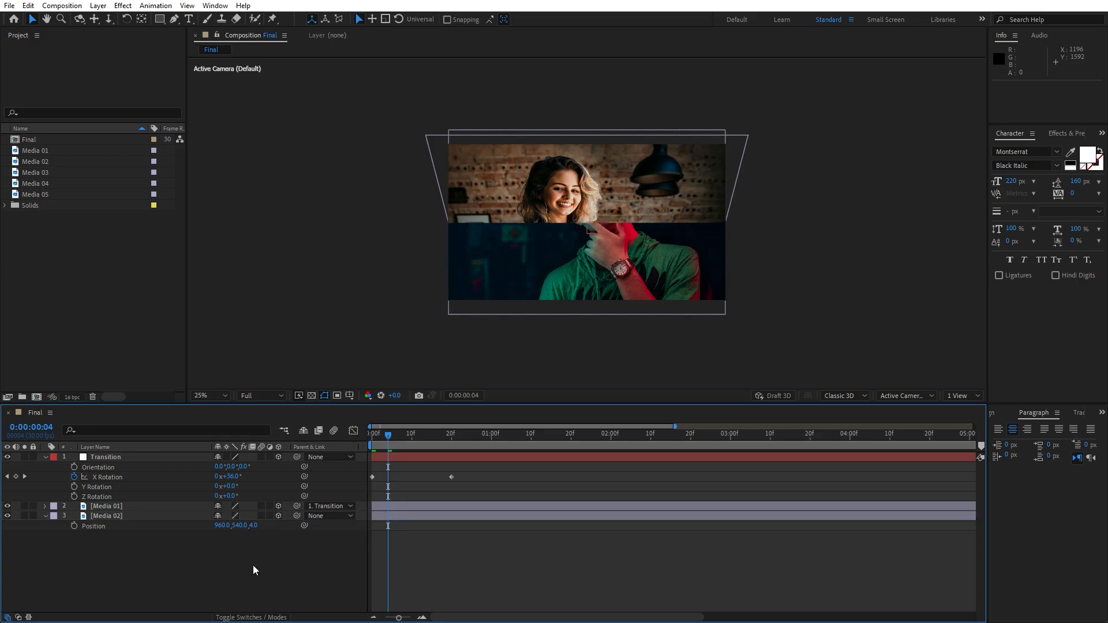
Expand Media 02's Transform properties and enter 180 for Z Rotation.
left_click(107, 516)
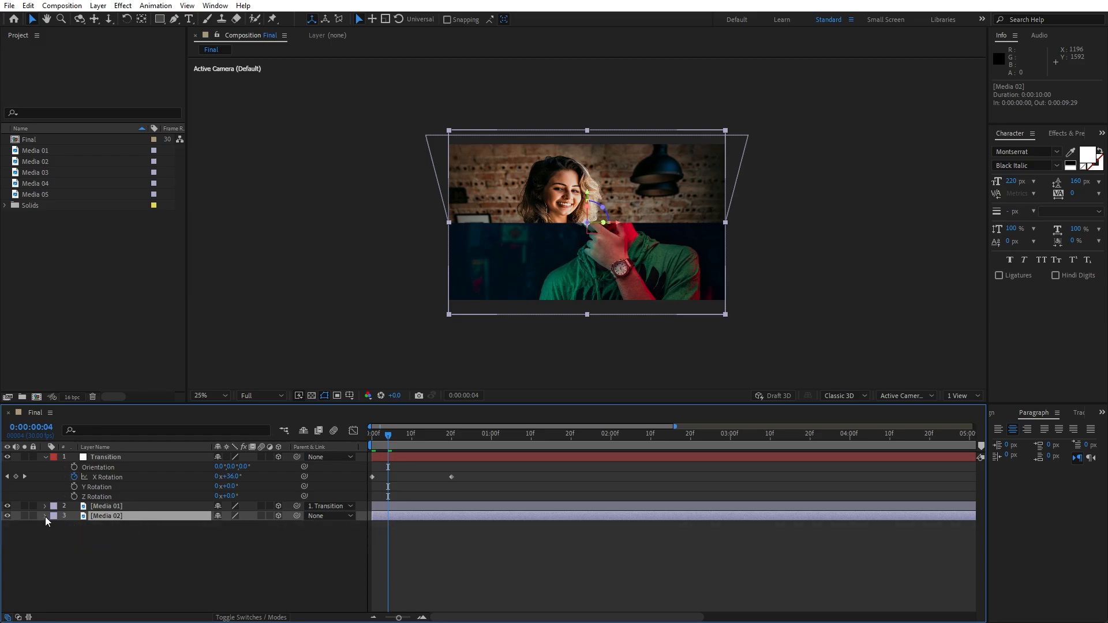
left_click(45, 515)
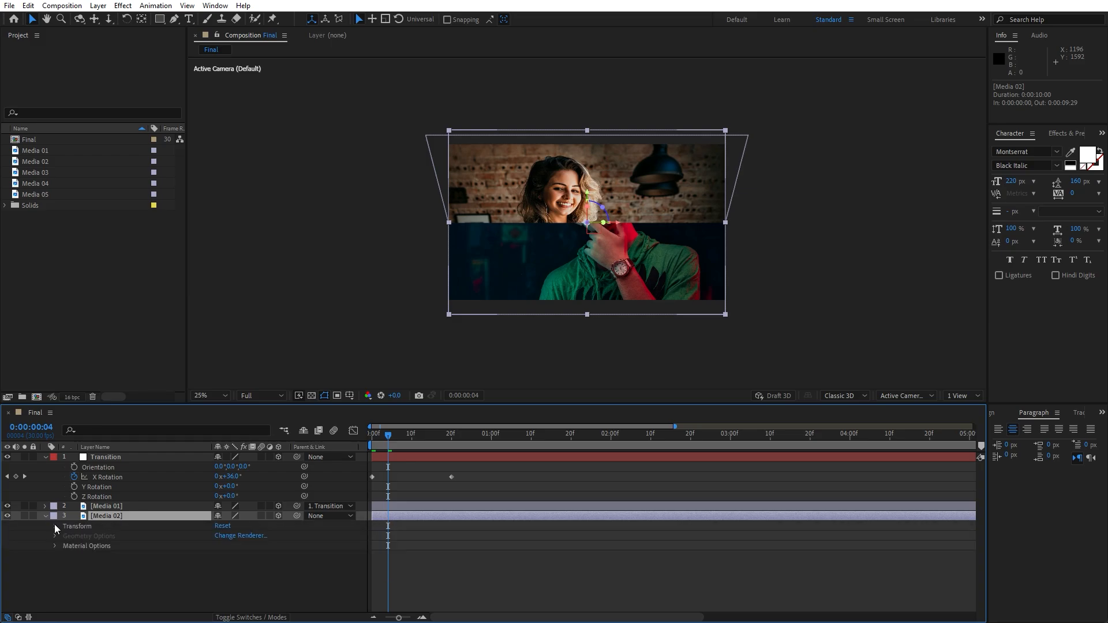
left_click(55, 525)
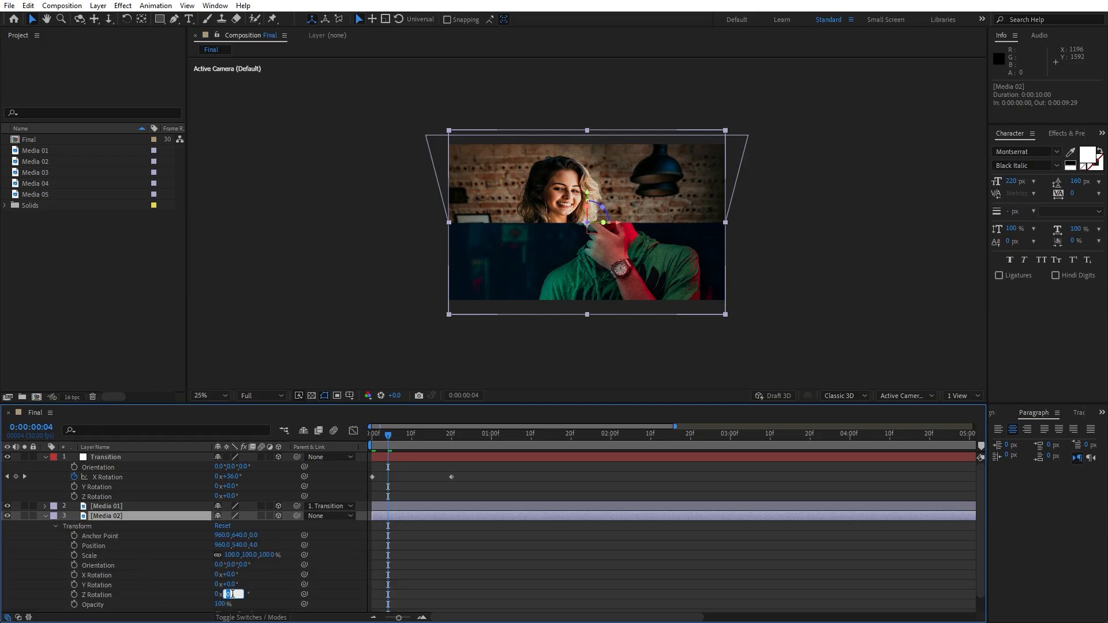
type("180")
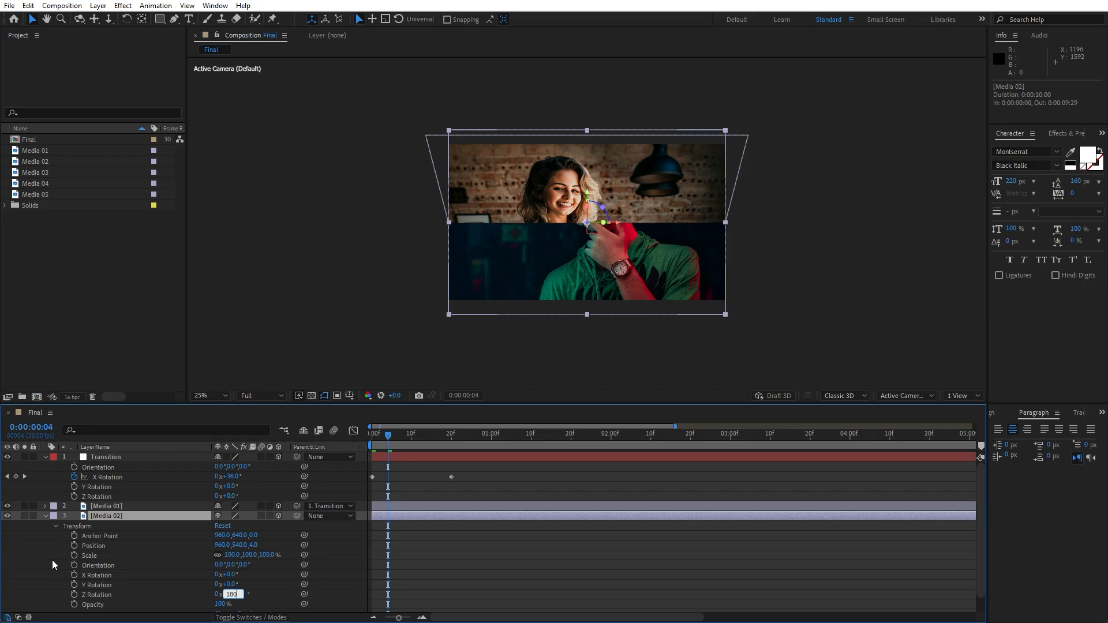
mouse_move(558, 295)
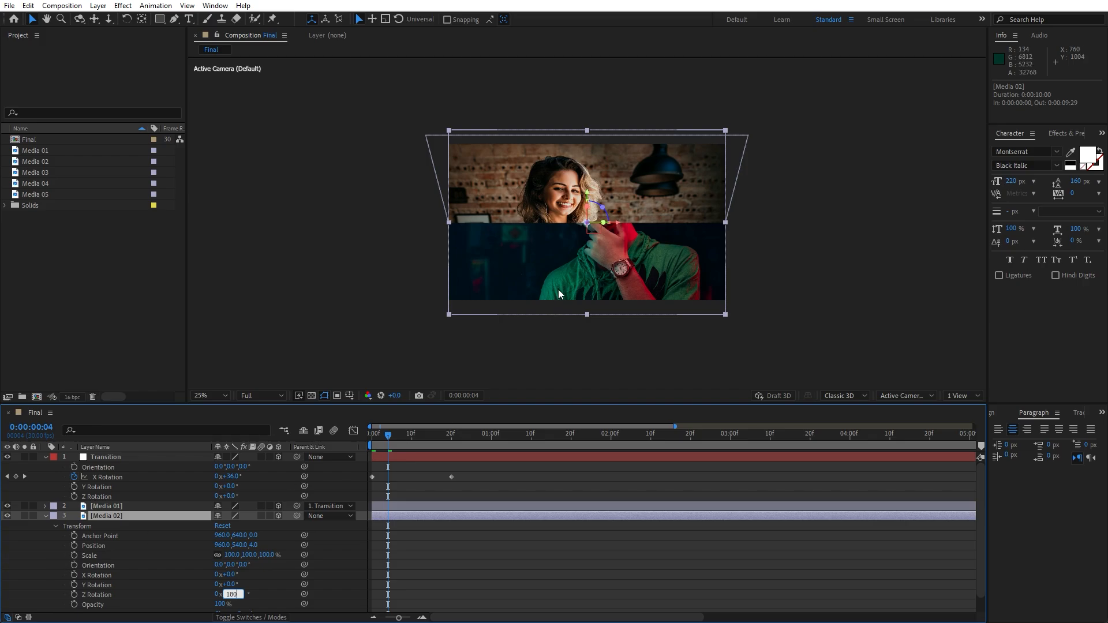
mouse_move(92, 561)
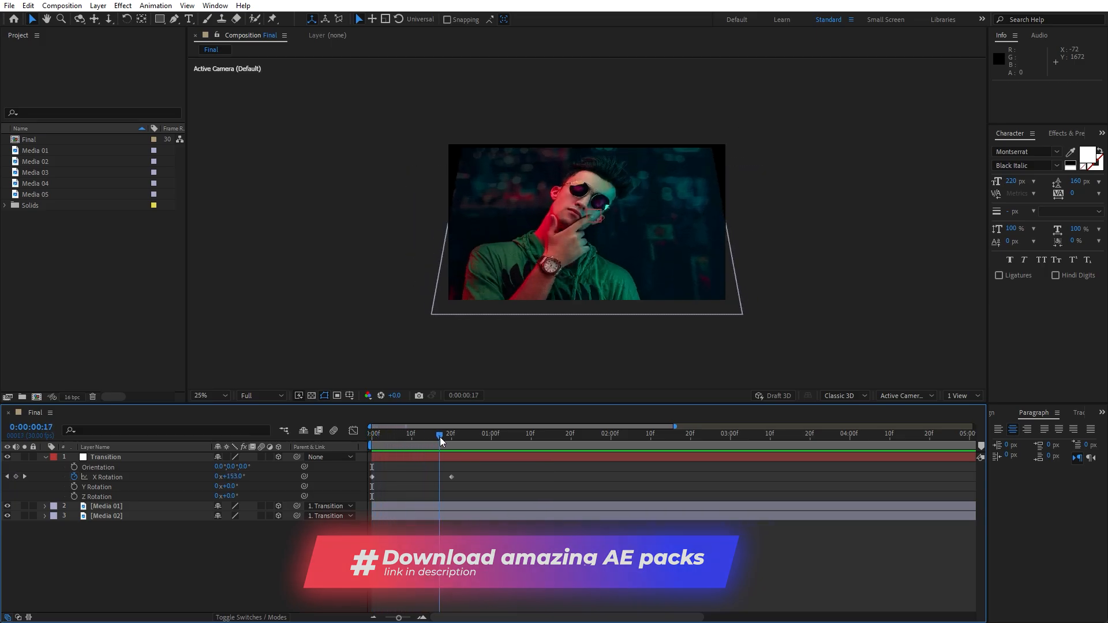
Scrub the playhead partway through the transition to preview the flip onto Media 02.
left_click(371, 434)
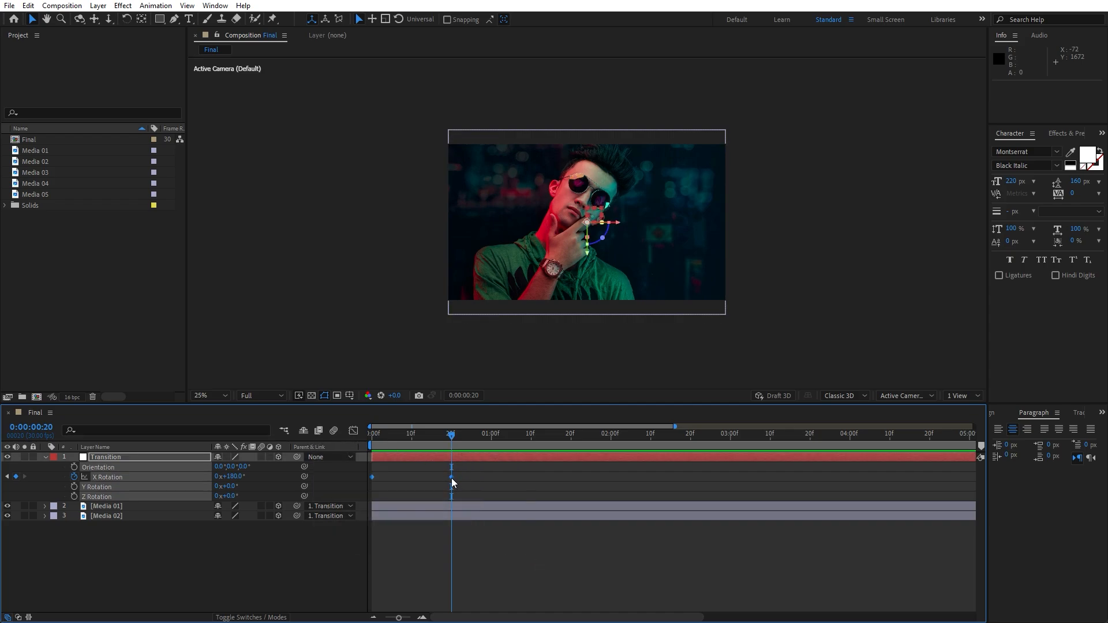
Apply Easy Ease to the Transition X Rotation keyframes and view their speed graph.
right_click(450, 476)
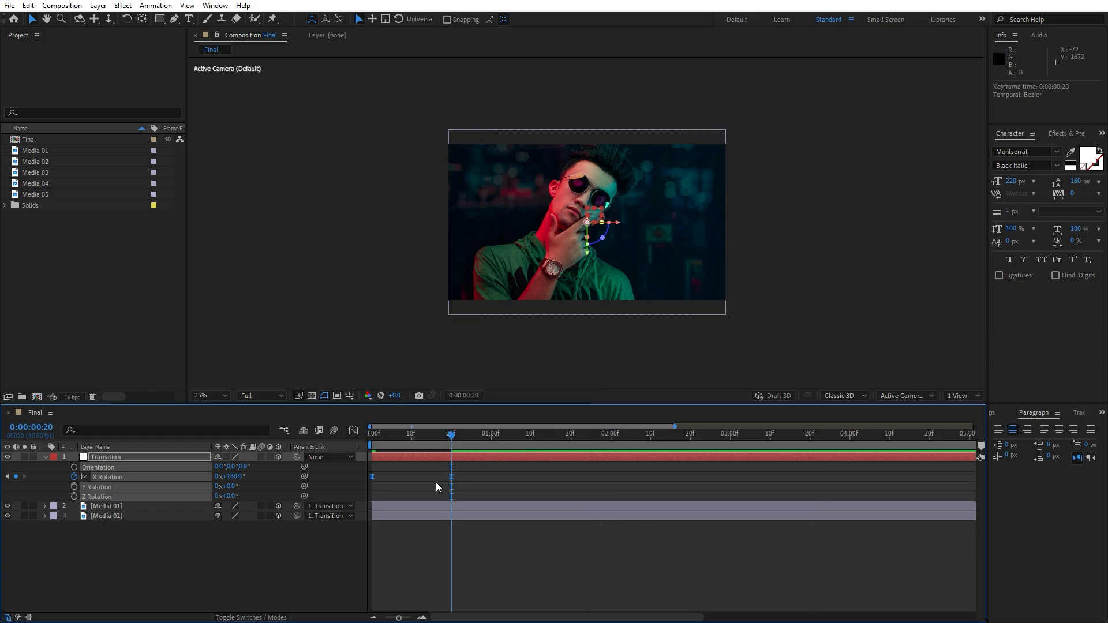
mouse_move(354, 432)
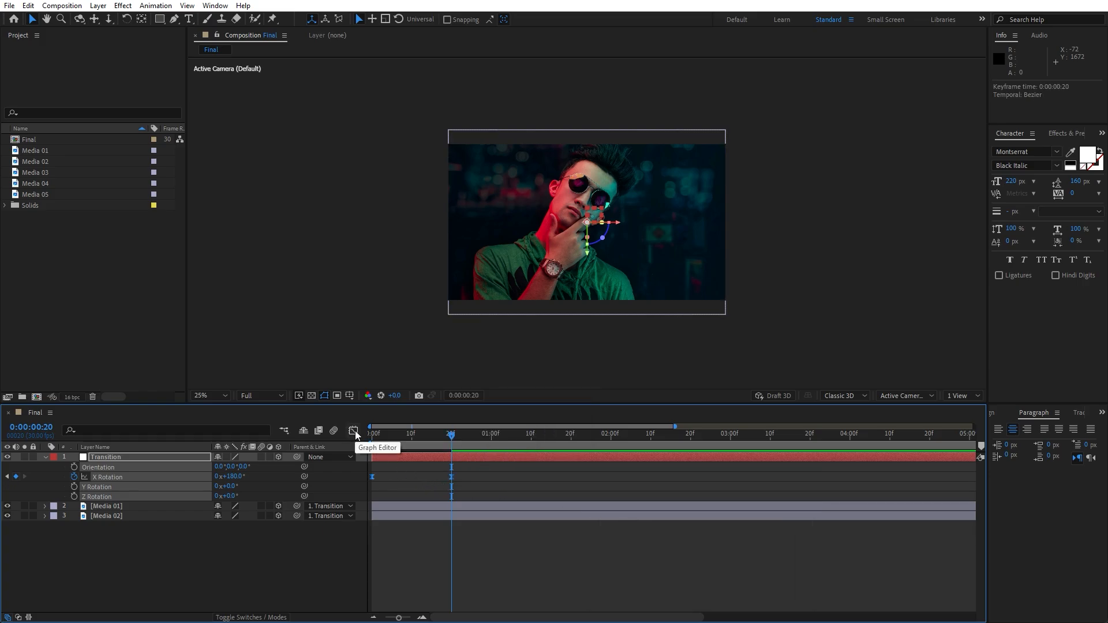
left_click(354, 431)
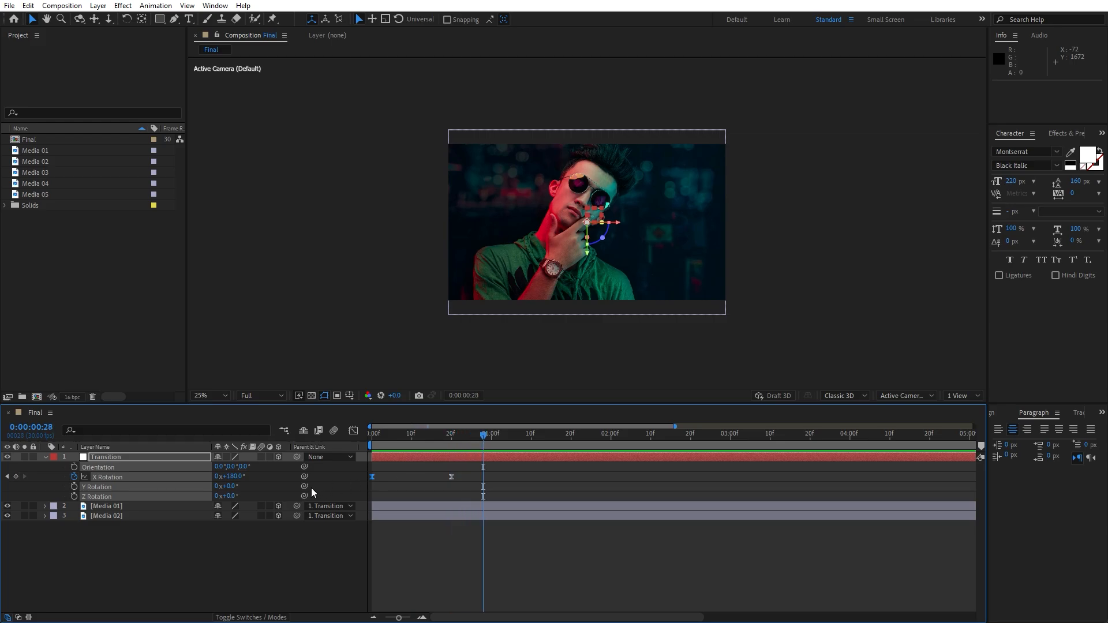
mouse_move(259, 459)
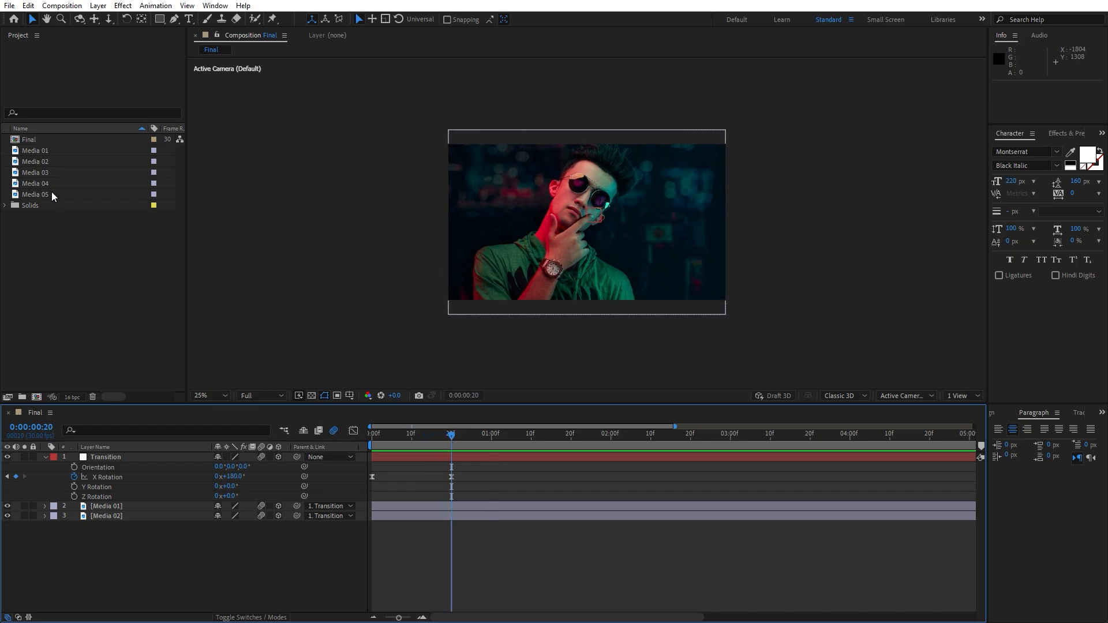
Add Media 03 starting at the 20-frame flip and parent it to Transition.
left_click(35, 172)
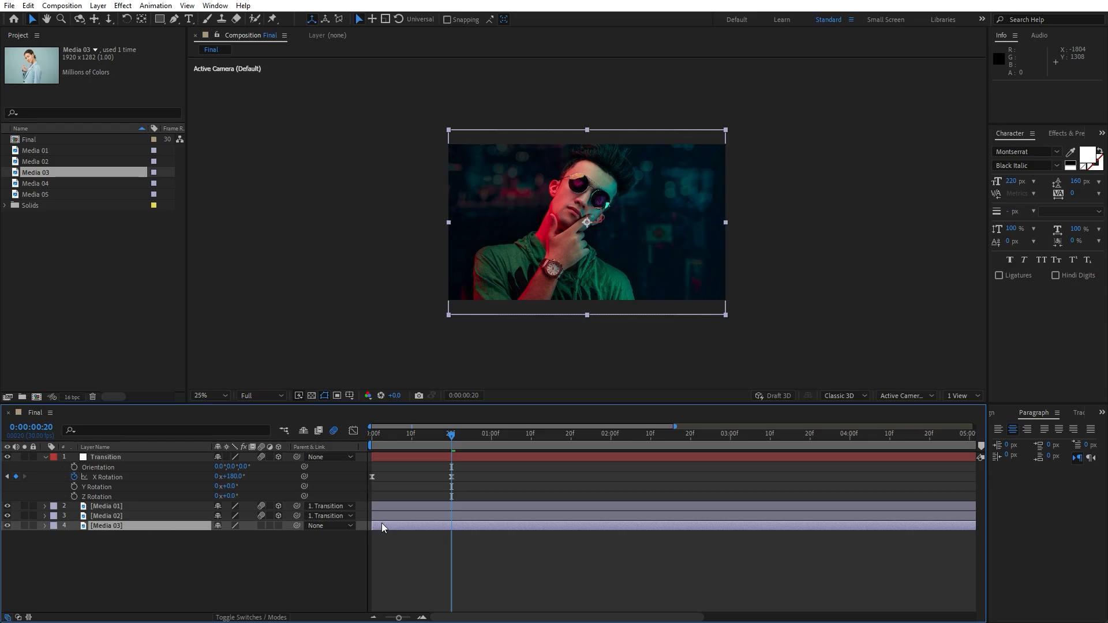
left_click_drag(382, 527, 460, 527)
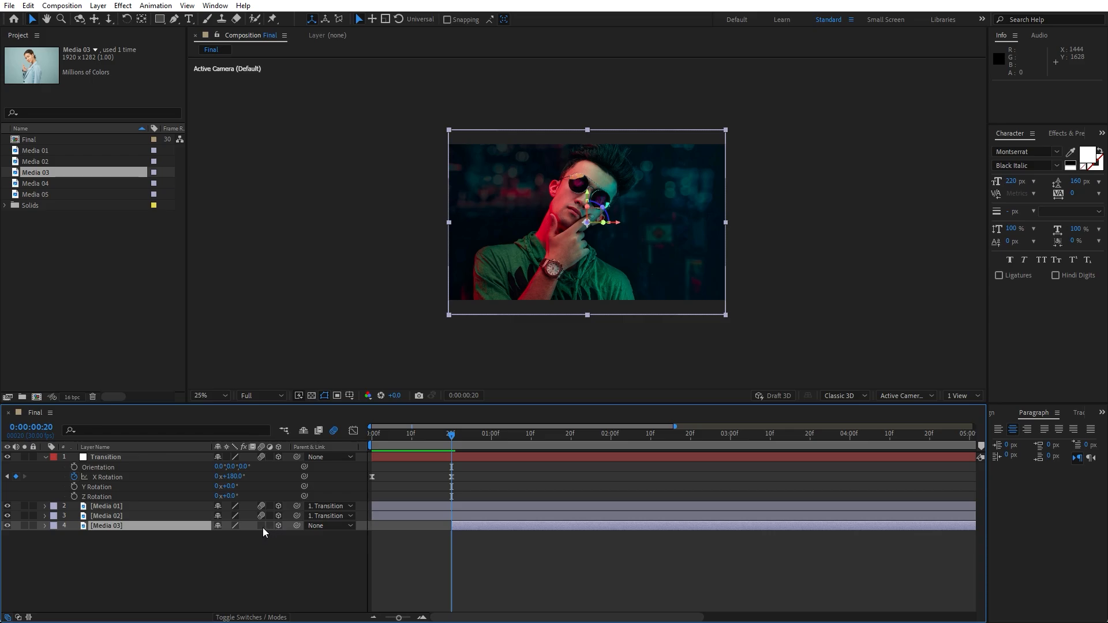
mouse_move(195, 563)
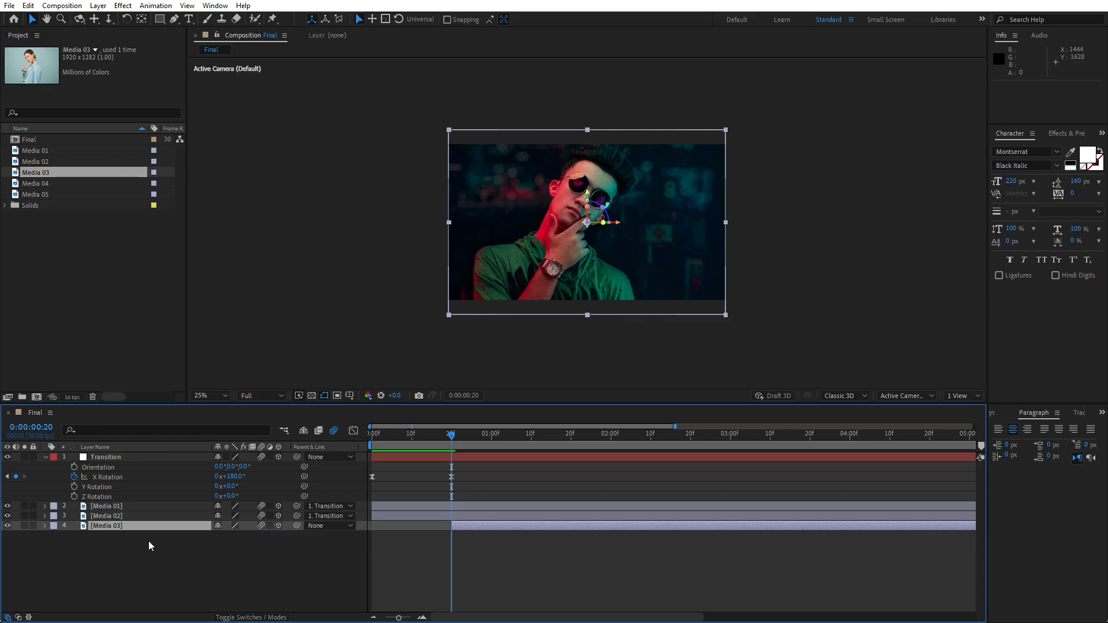
mouse_move(450, 441)
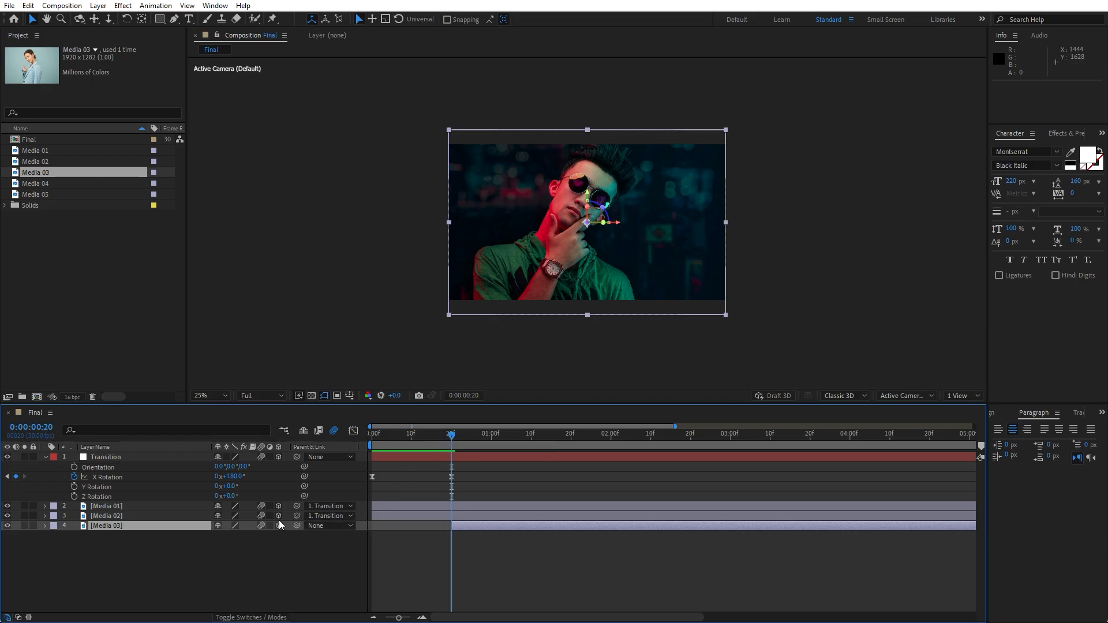
left_click_drag(217, 515, 281, 525)
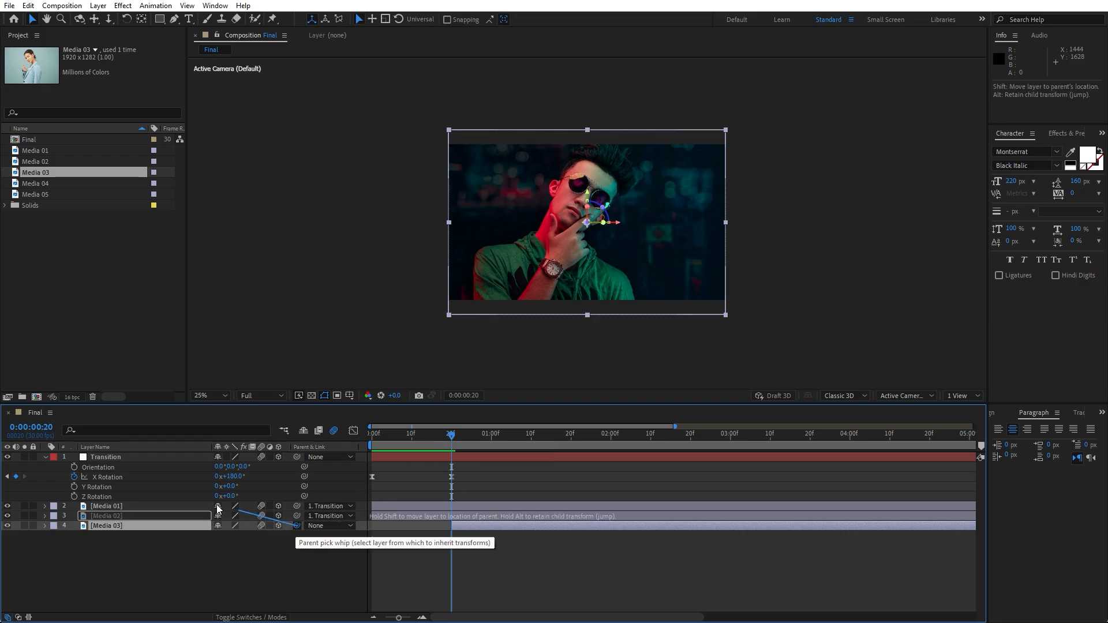
left_click_drag(218, 515, 121, 456)
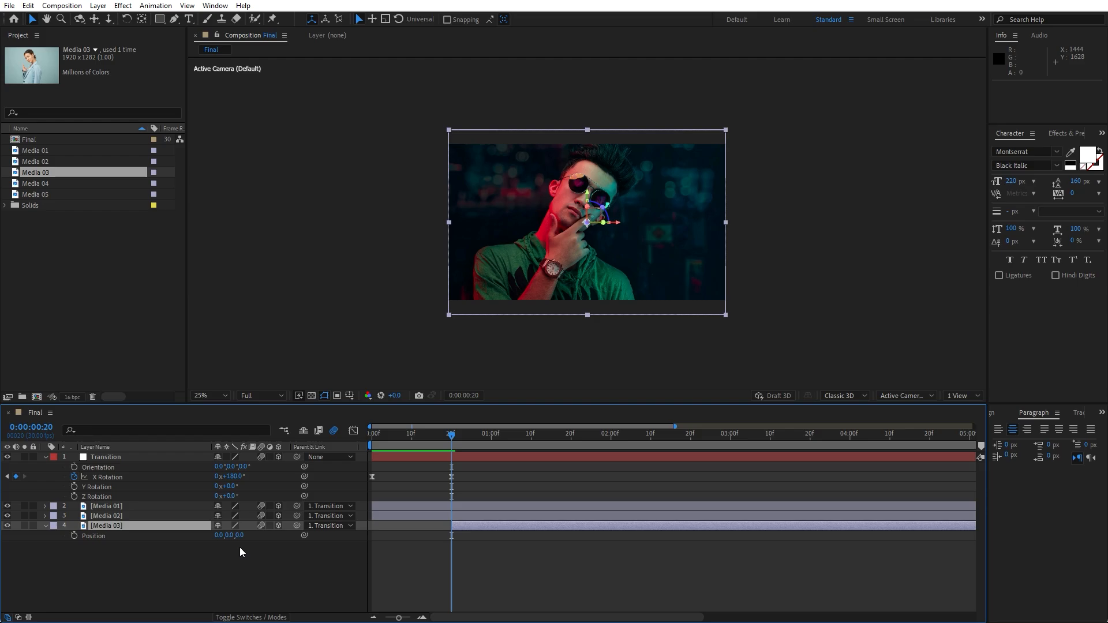
Enter -8.0 as Media 03's Z position value.
double_click(243, 535)
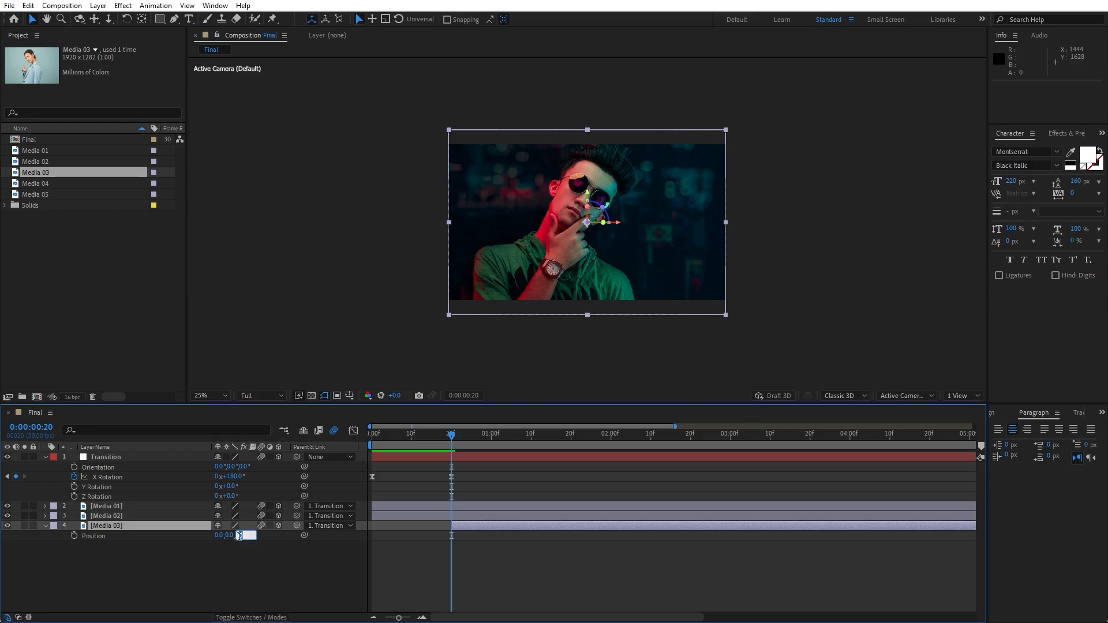
type("-8.0")
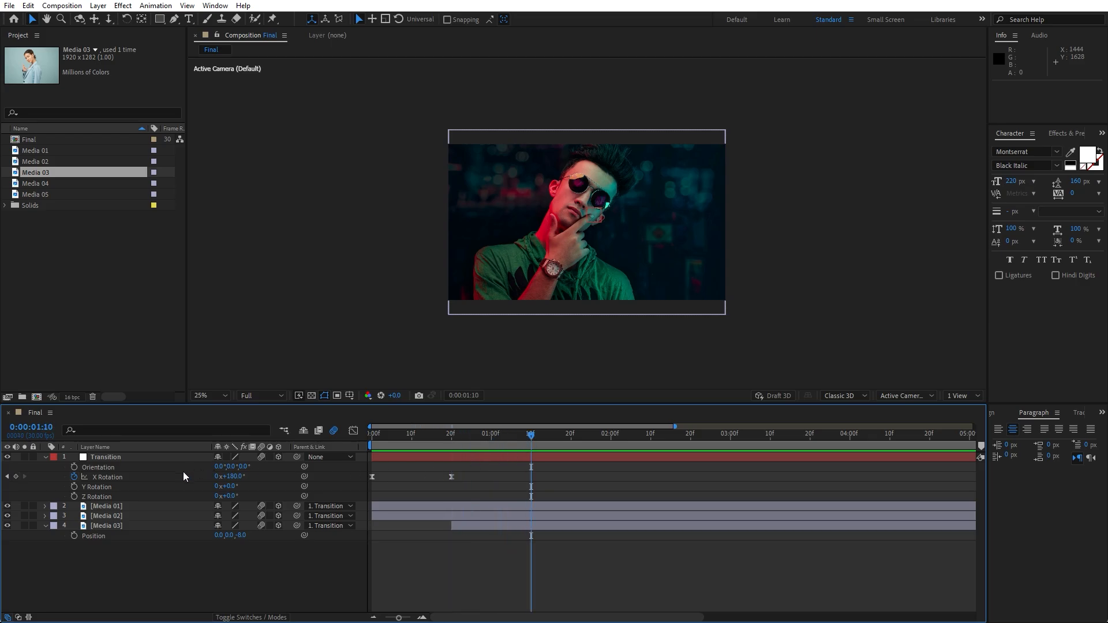
mouse_move(125, 471)
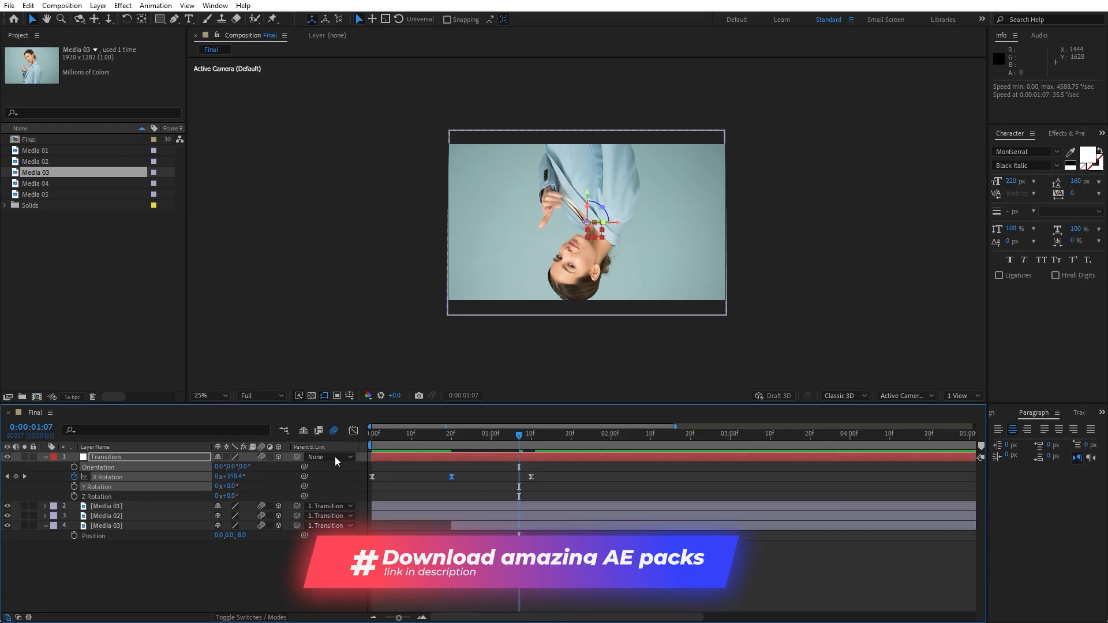
Rotate Media 03 by 180 degrees on Orientation X and Z Rotation, and add Media 04 to the timeline.
left_click(106, 525)
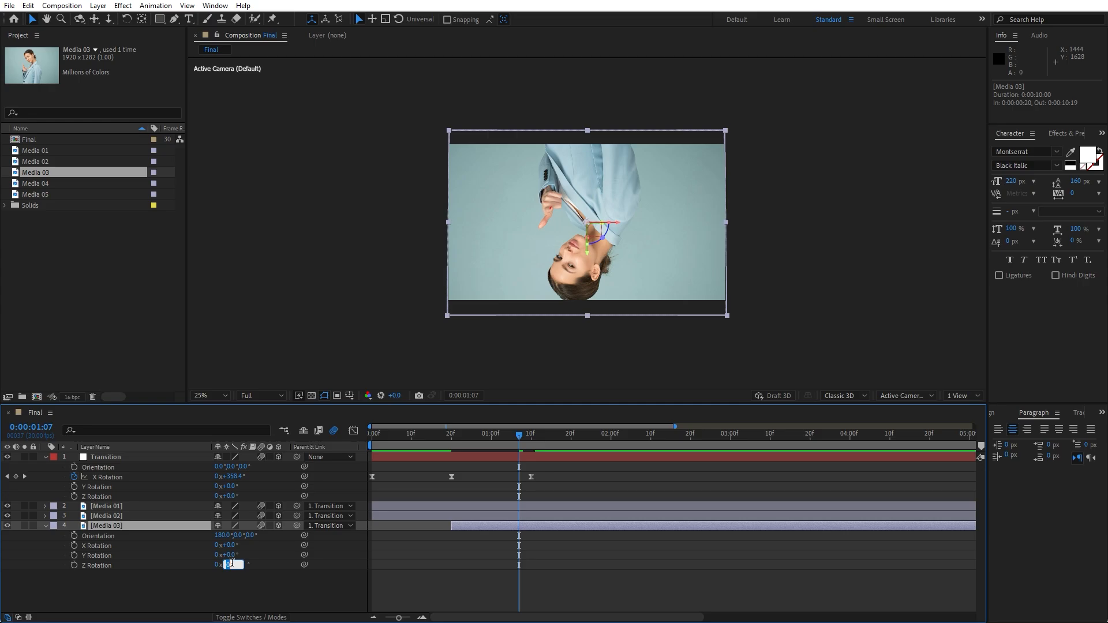
type("180")
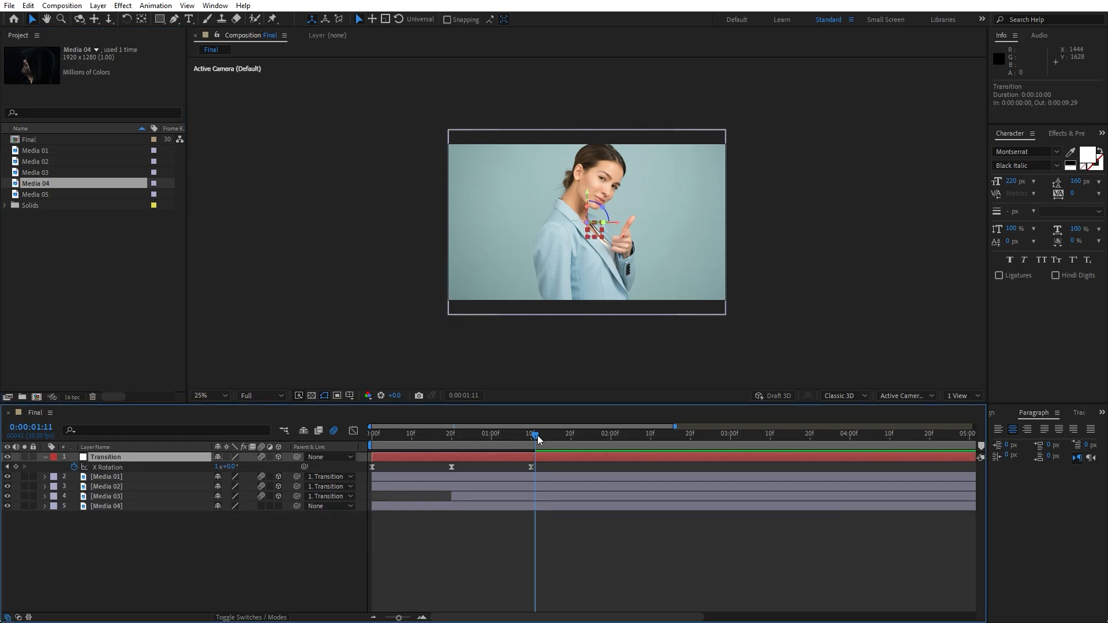
Start Media 04 at the 1:10 flip, parent it to the Transition null, set Z position 12.
left_click(106, 506)
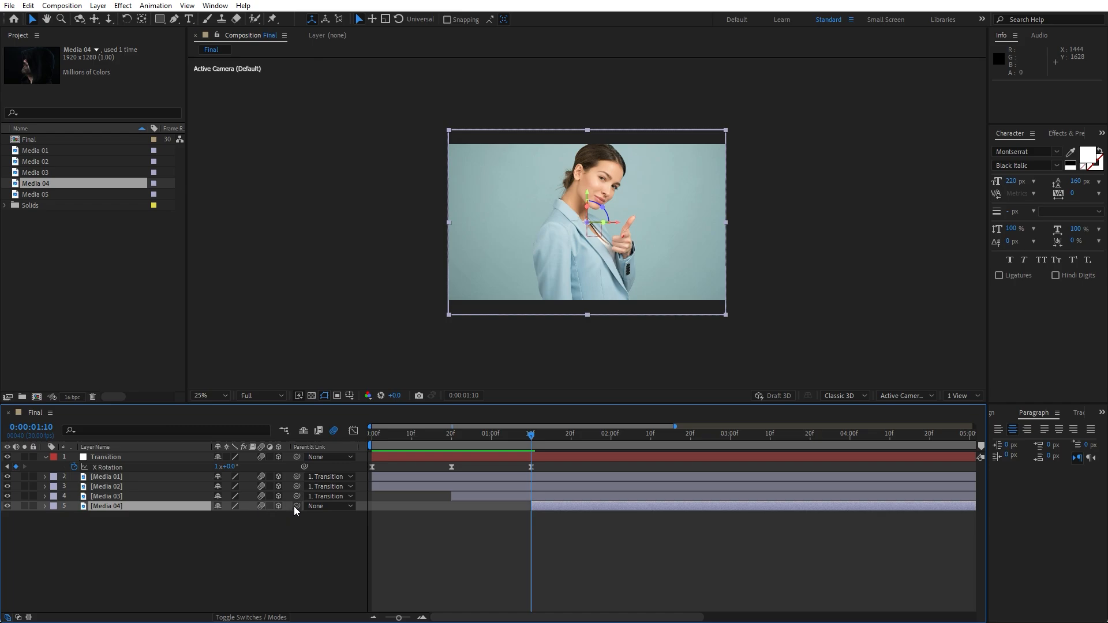
left_click(325, 506)
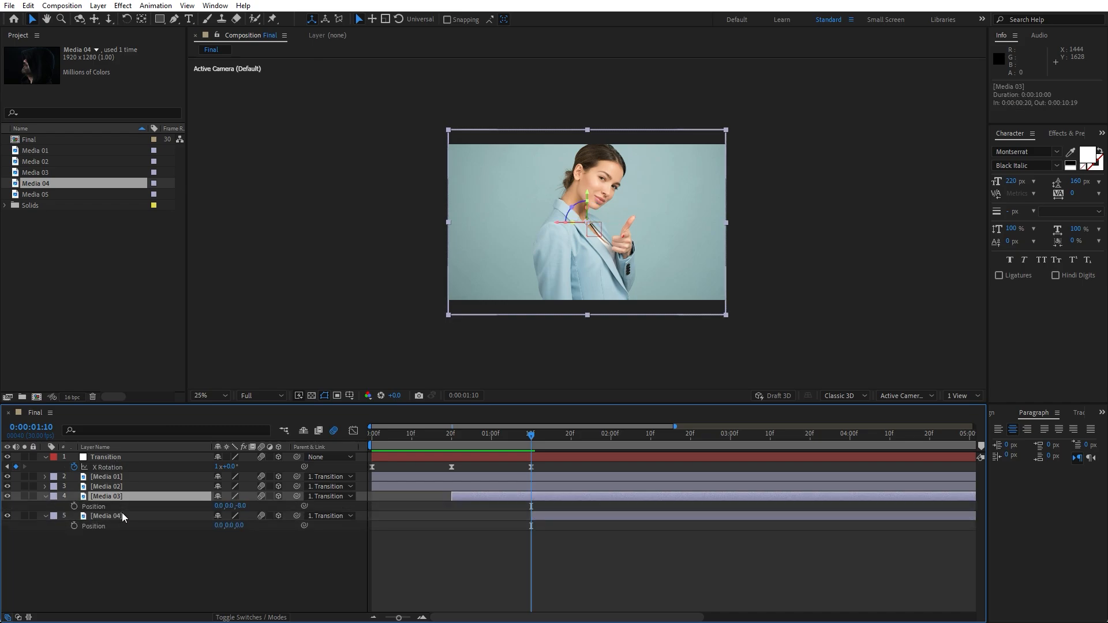
mouse_move(127, 489)
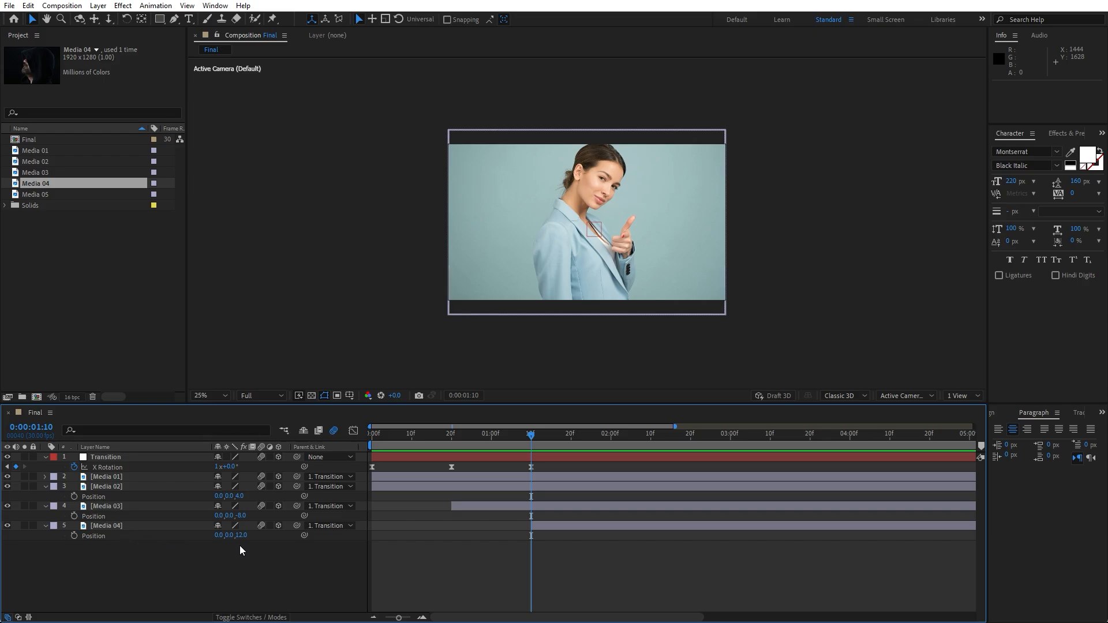
mouse_move(288, 554)
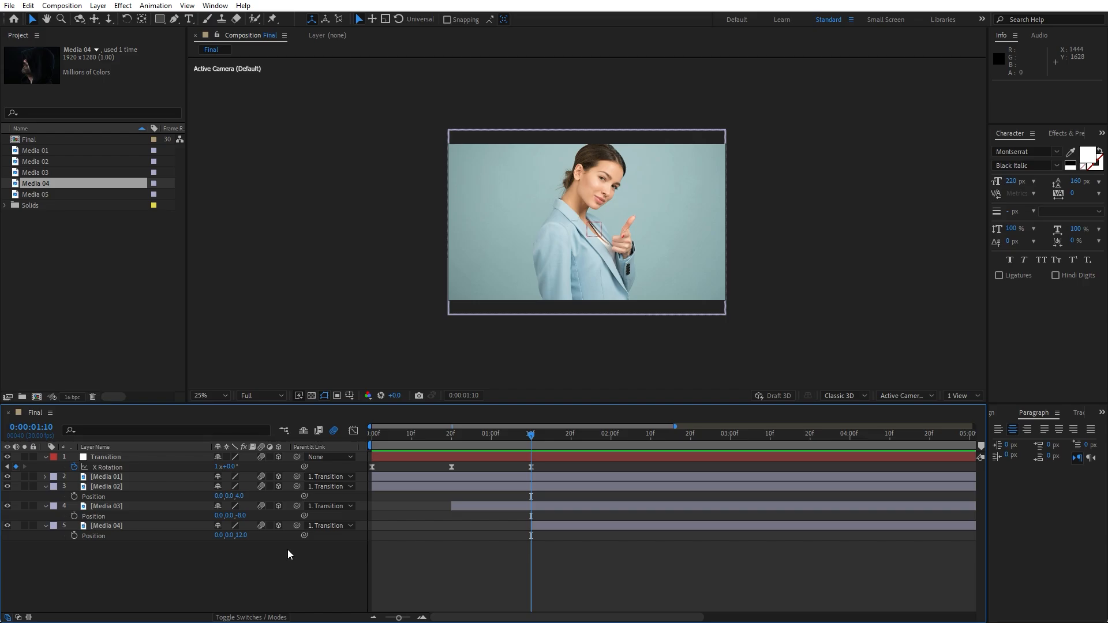
mouse_move(357, 542)
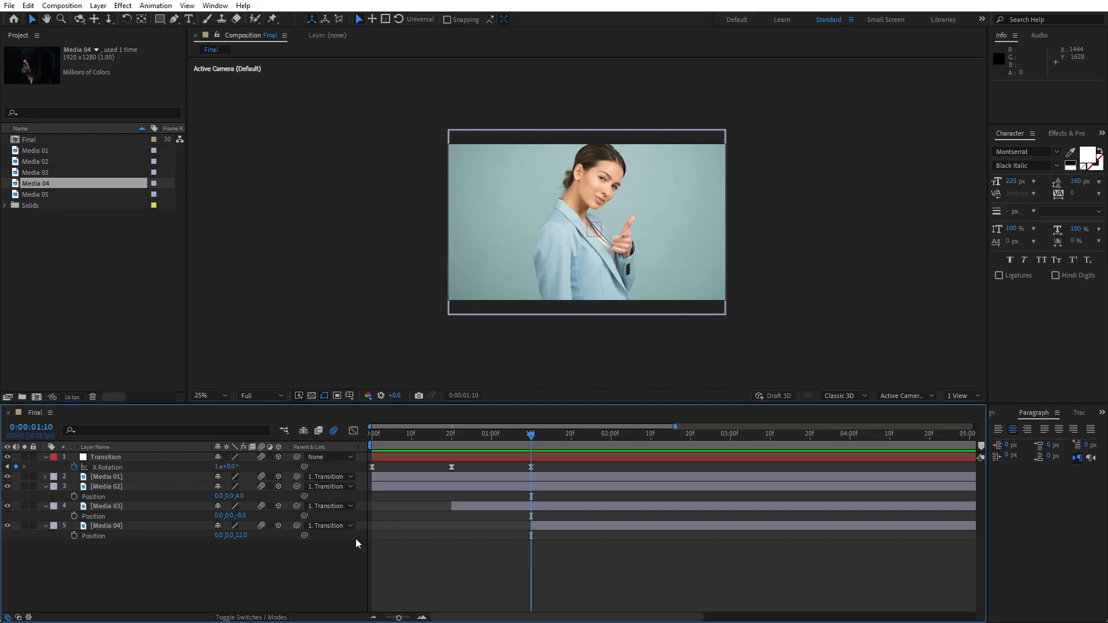
Add a Transition X Rotation keyframe at 2:00 and set Media 04's Z Rotation to 180.
left_click(606, 434)
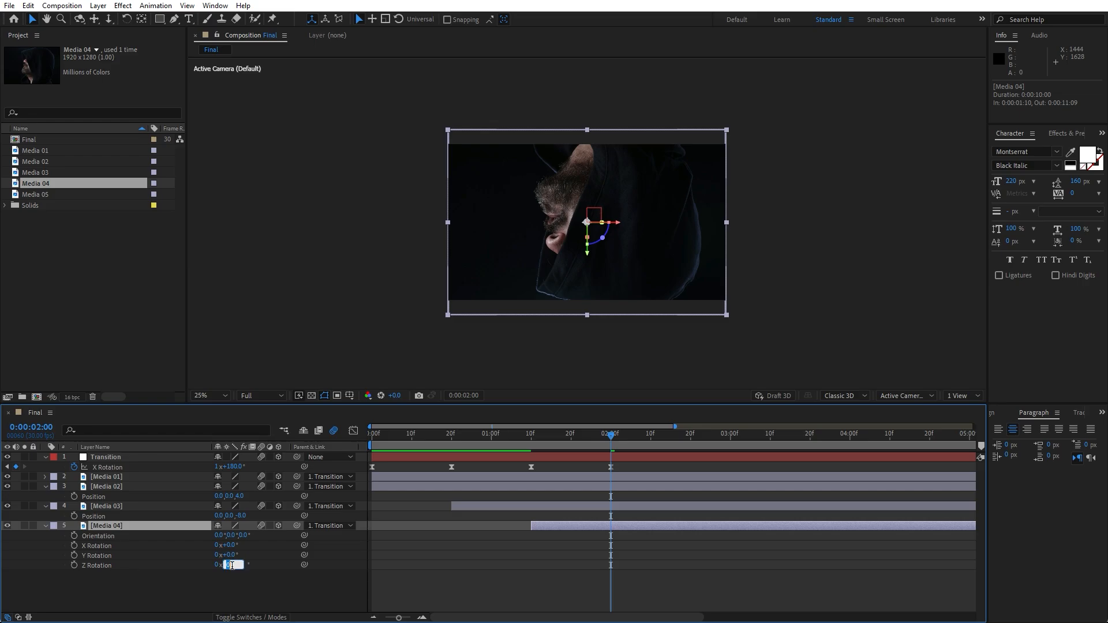
type("180")
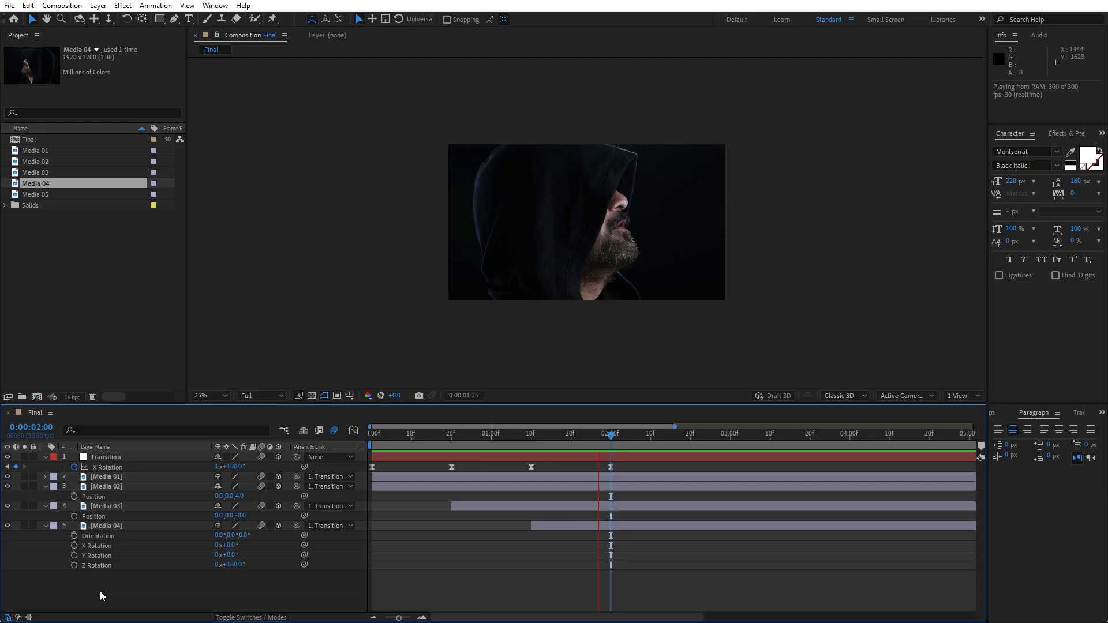
left_click_drag(609, 436, 438, 436)
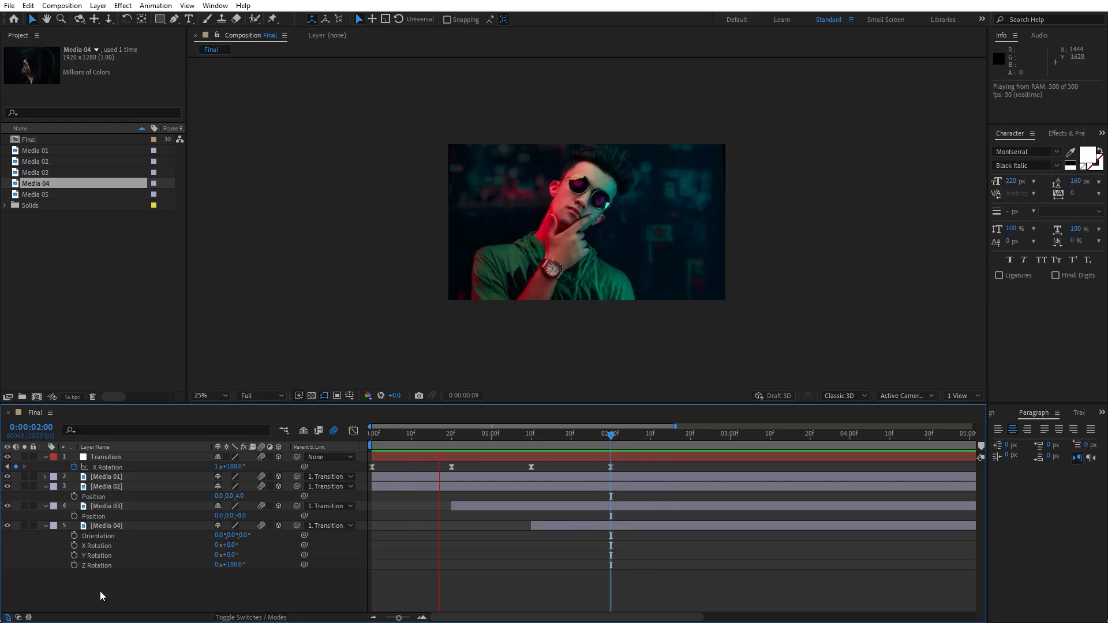